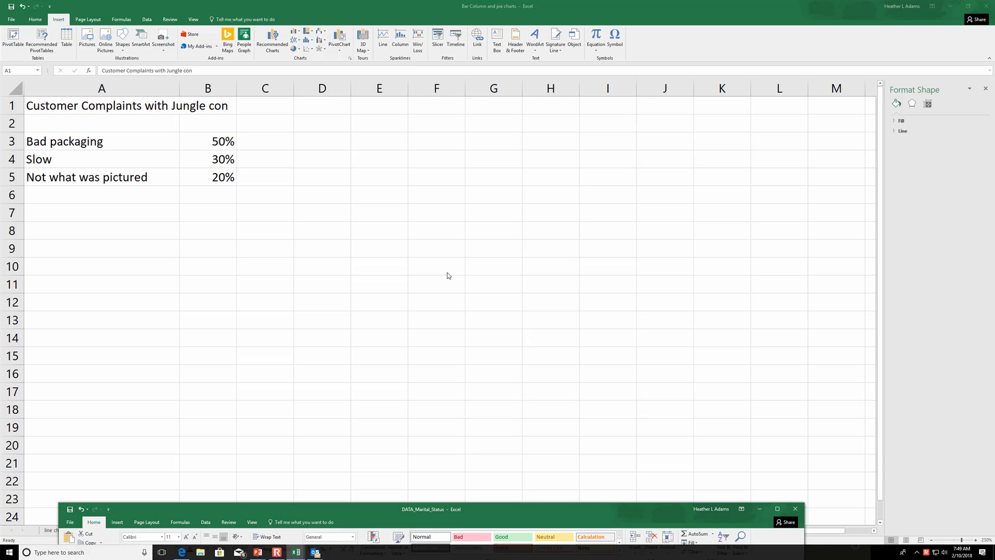
mouse_move(438, 267)
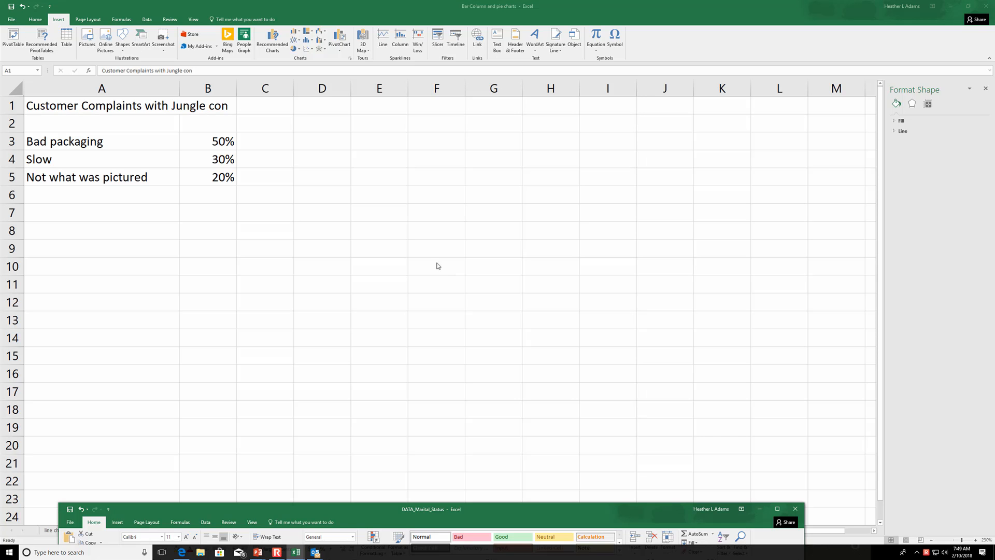
mouse_move(121, 113)
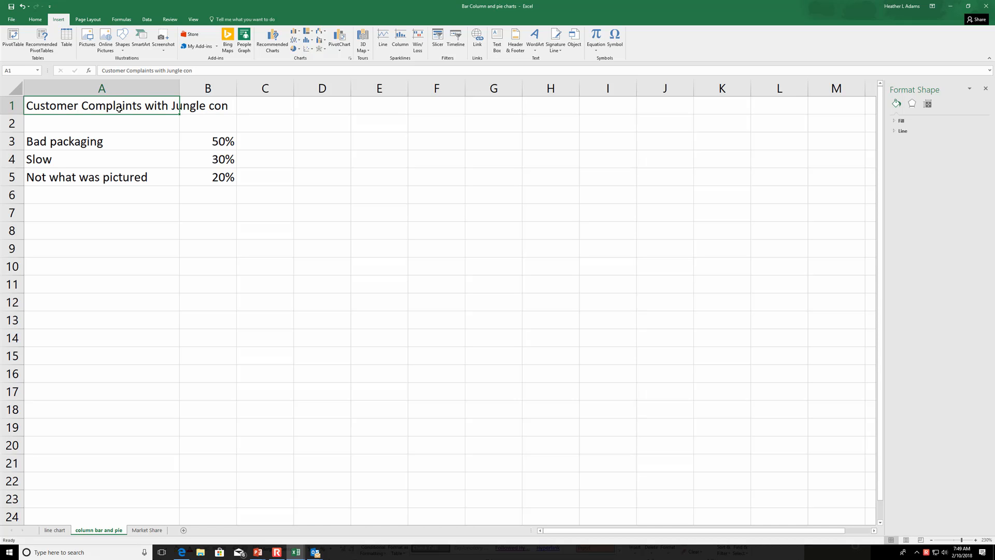
mouse_move(146, 135)
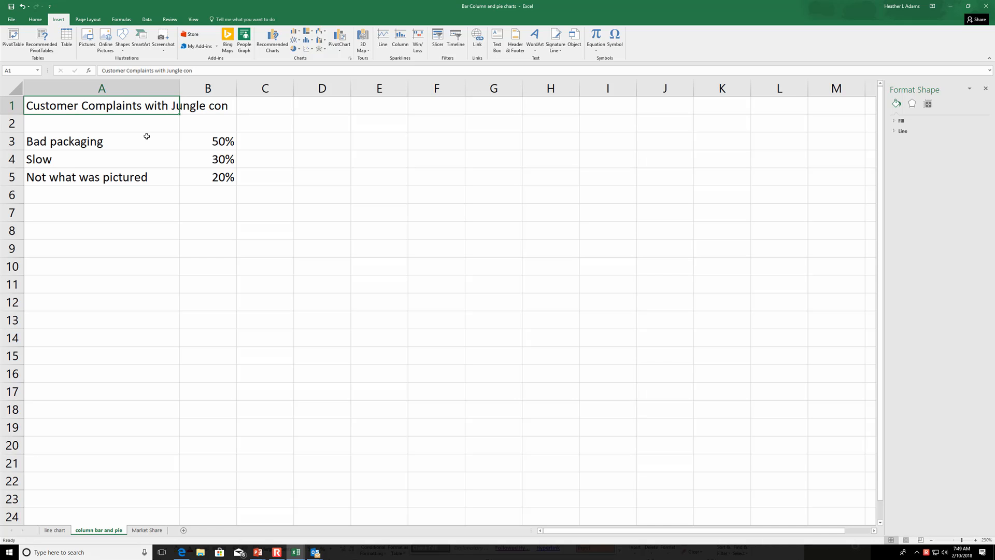
Chart the complaint names and percentages (A3:B5) as a pie with a shaded chart style
left_click_drag(101, 141, 101, 159)
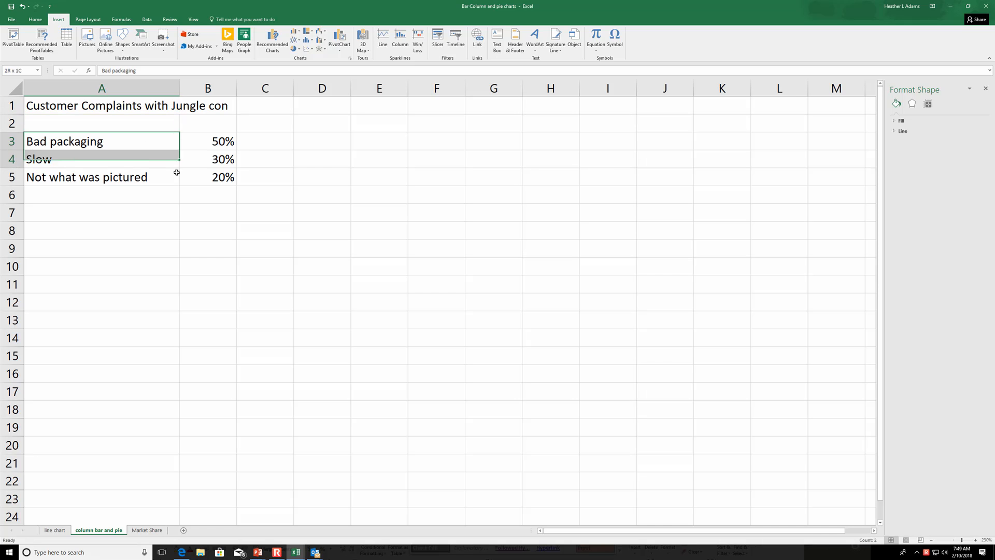
left_click_drag(101, 141, 222, 176)
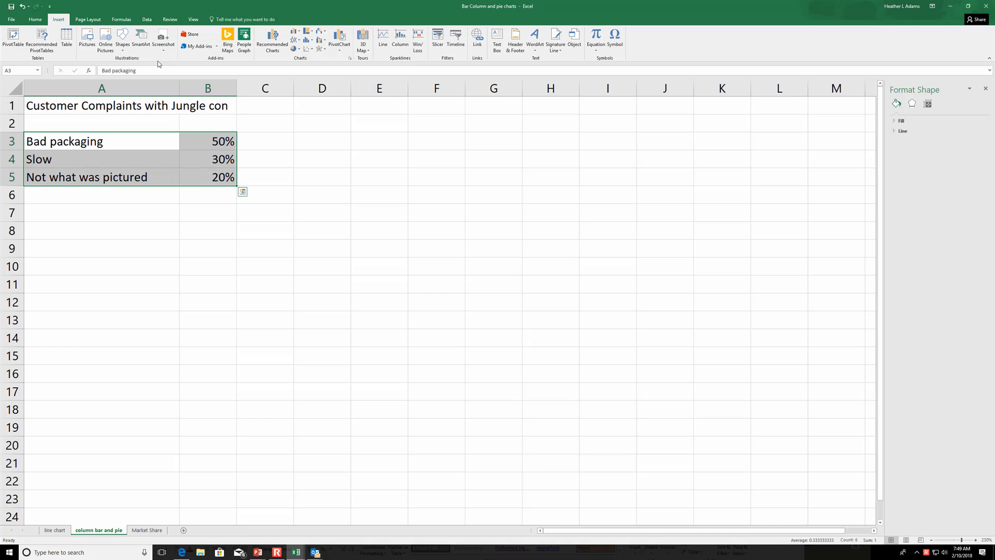
mouse_move(87, 19)
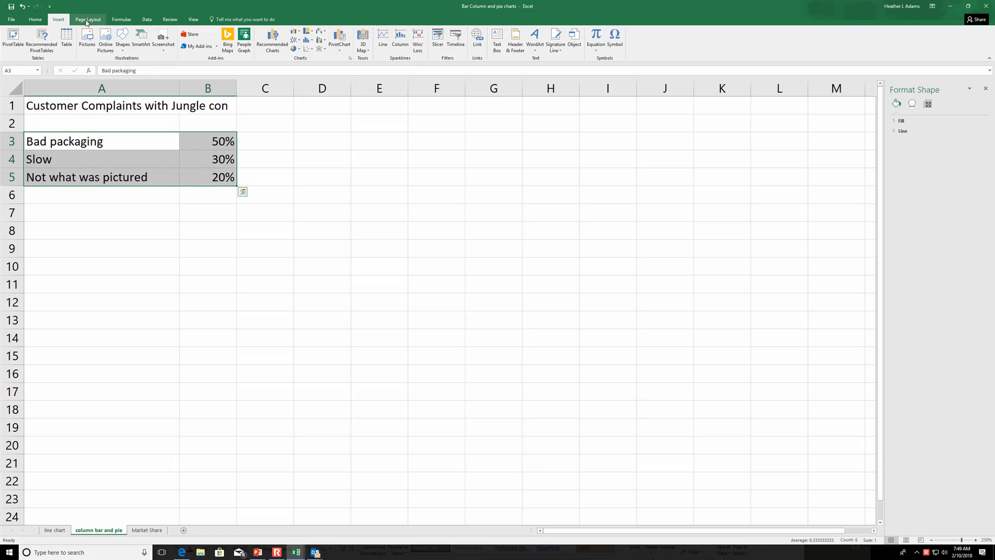
mouse_move(294, 46)
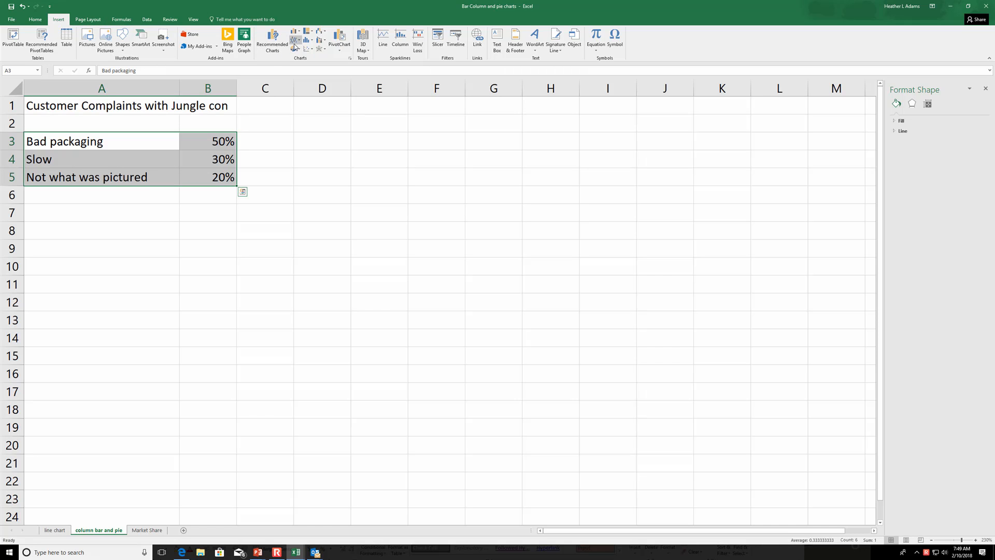
left_click(295, 39)
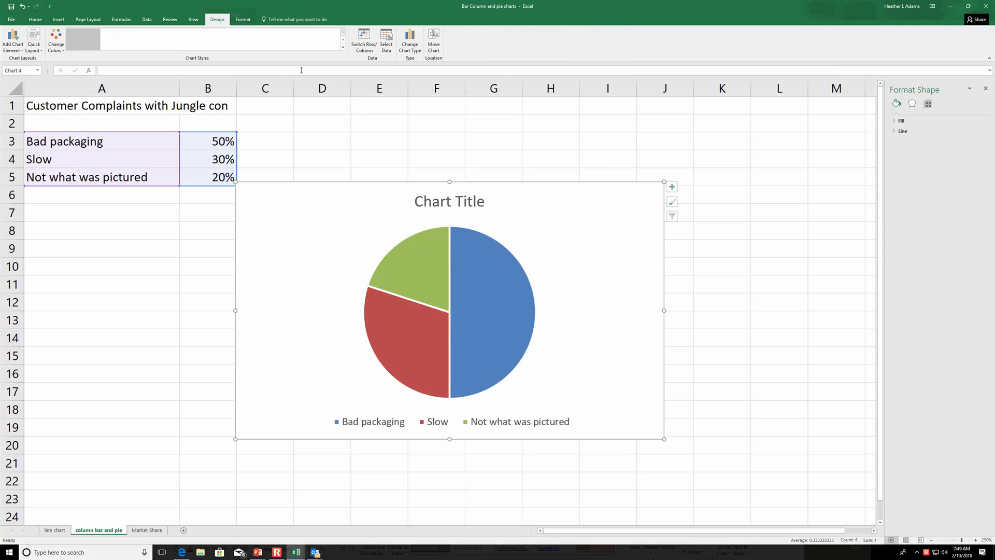
left_click(449, 311)
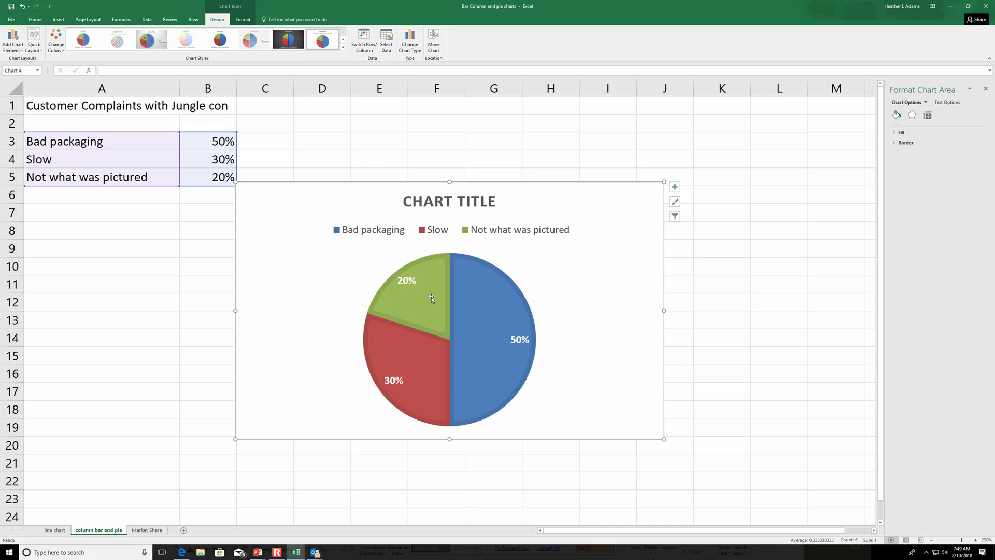
mouse_move(150, 39)
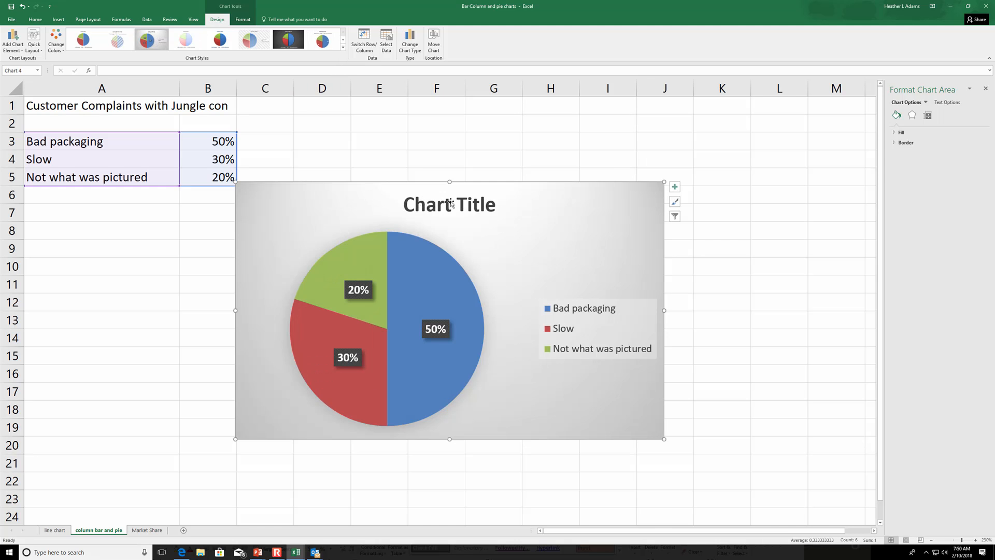
Select the pie chart title and turn the chart title back on in Chart Elements
left_click(449, 204)
type("Complaints")
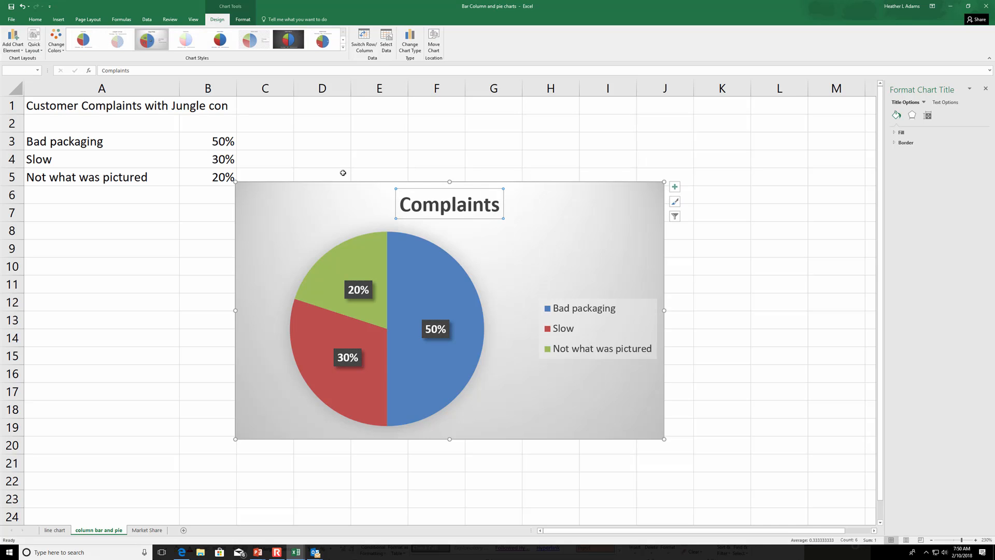
mouse_move(635, 205)
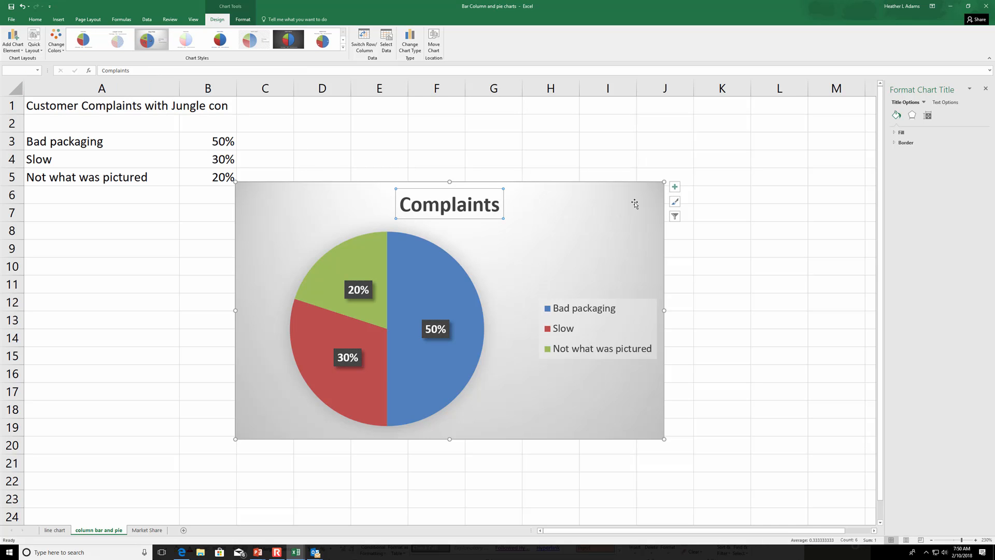
left_click(674, 186)
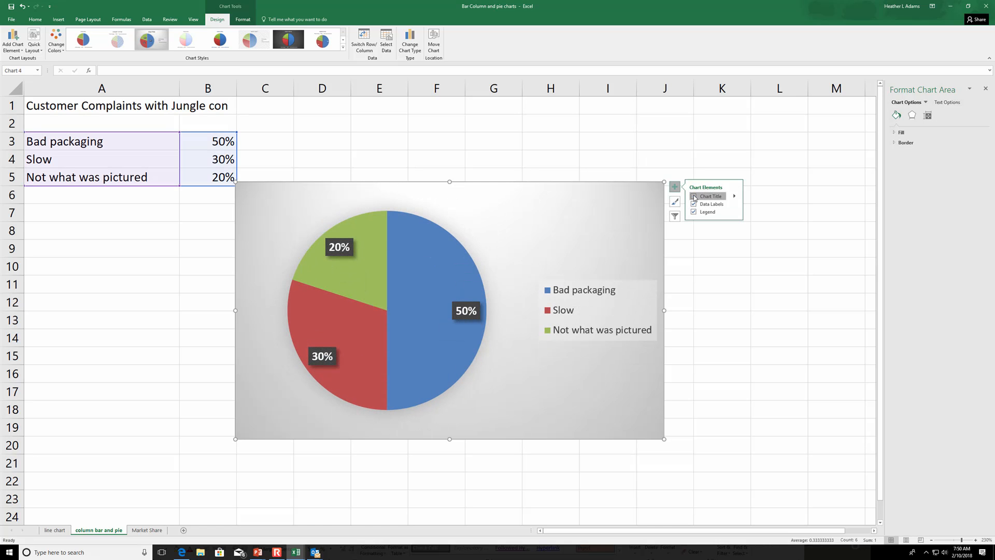
left_click(693, 196)
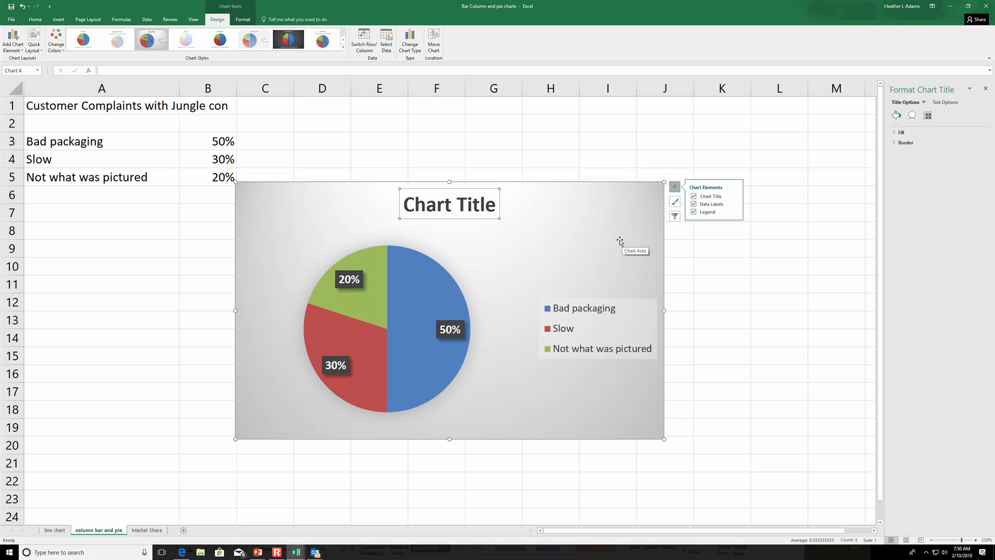
mouse_move(614, 207)
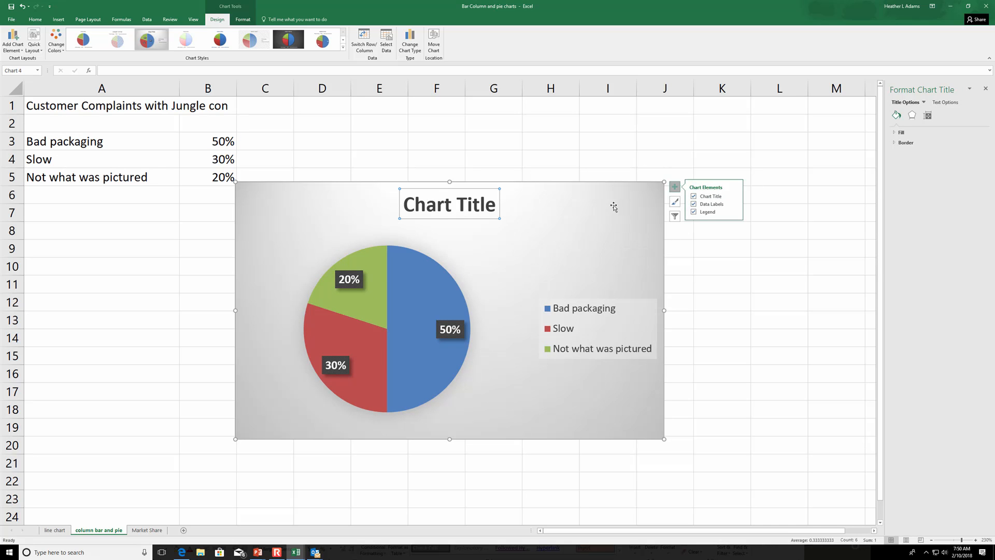
Apply a dark style to the pie chart, then delete the chart from the sheet
left_click(218, 40)
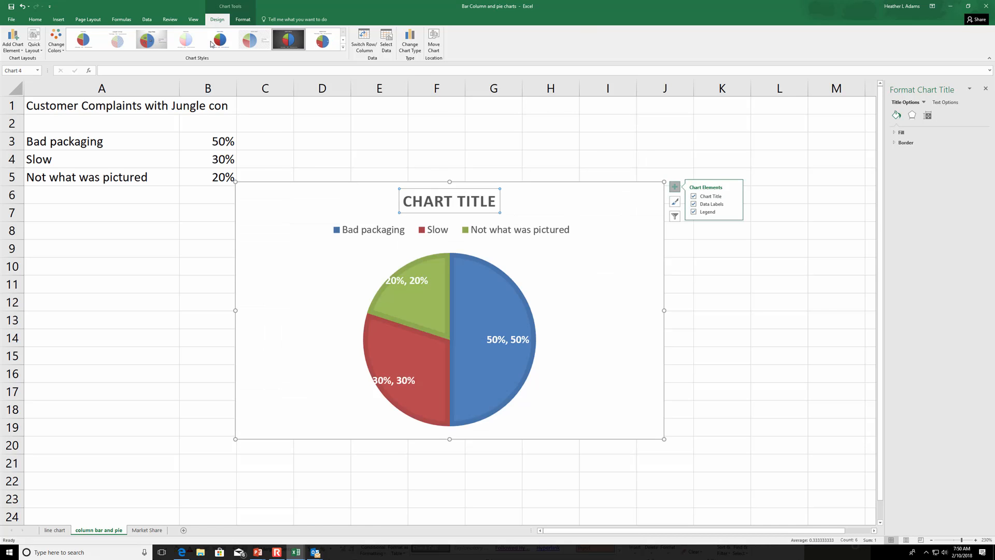
left_click(288, 40)
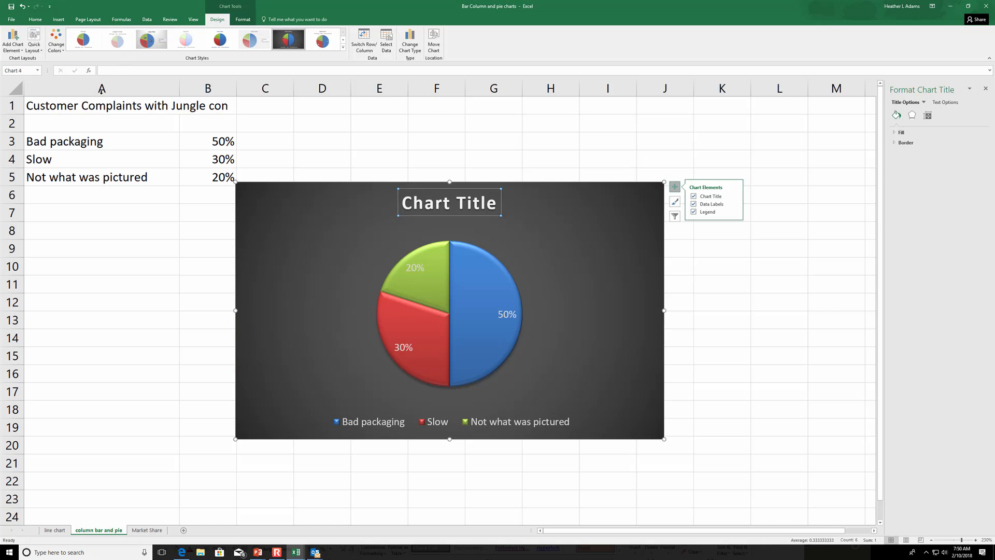
left_click(547, 182)
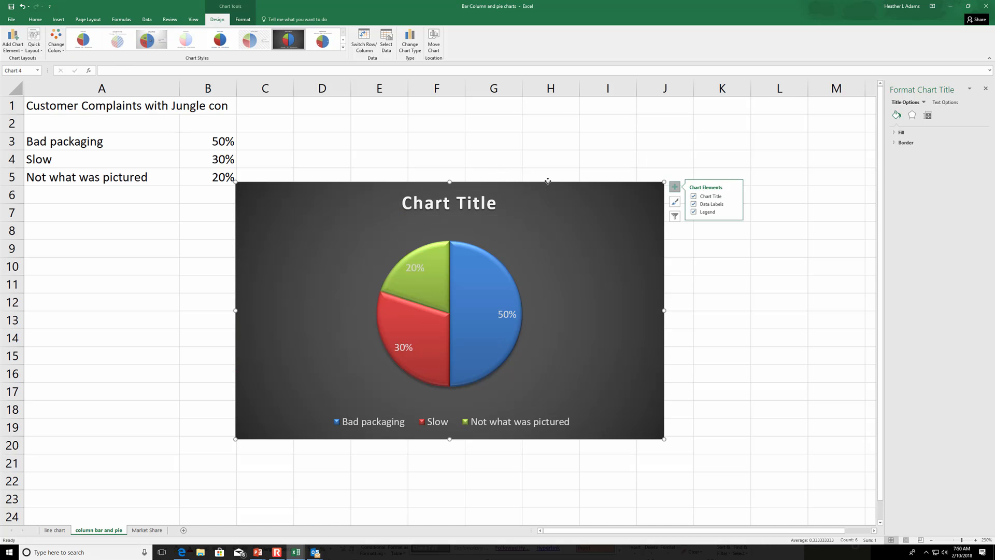
left_click(101, 141)
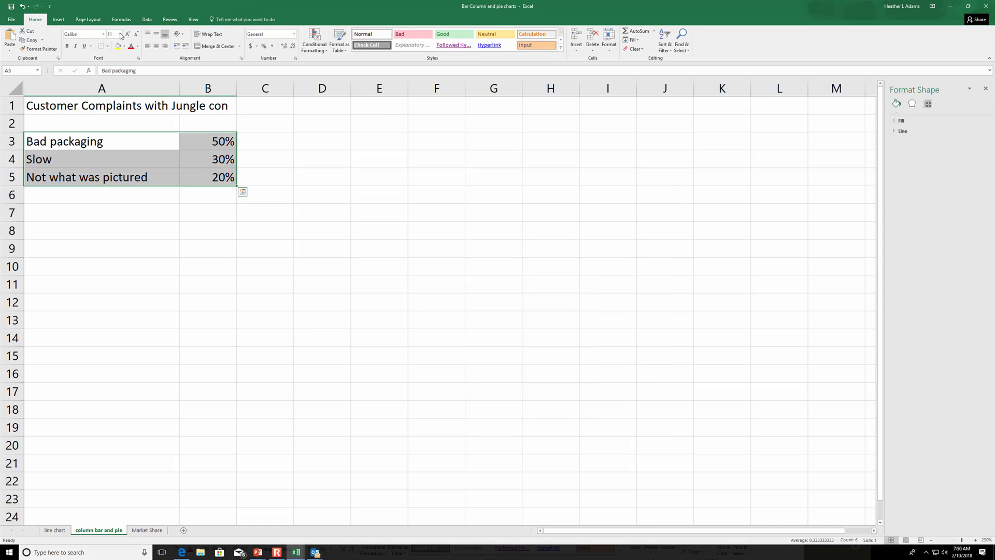
left_click(57, 19)
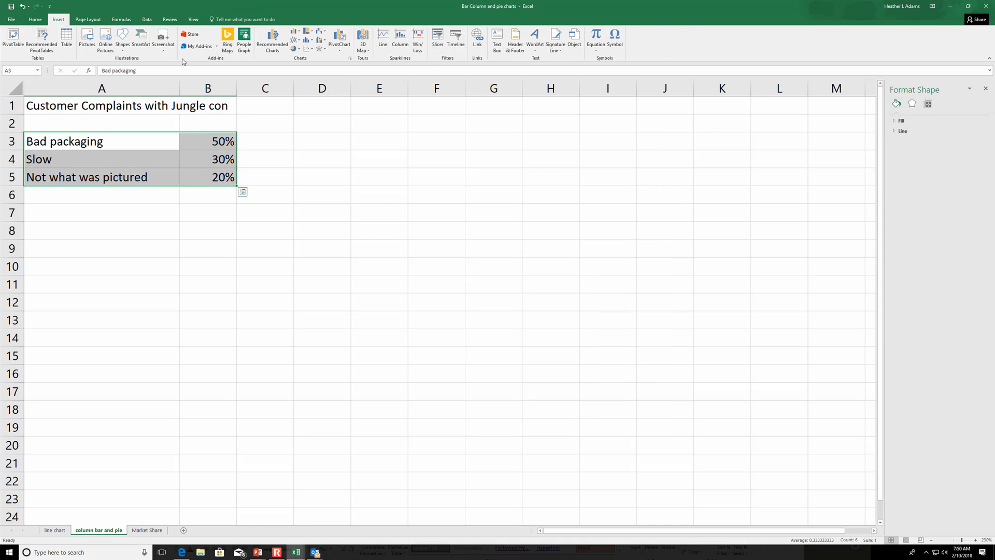
left_click(296, 35)
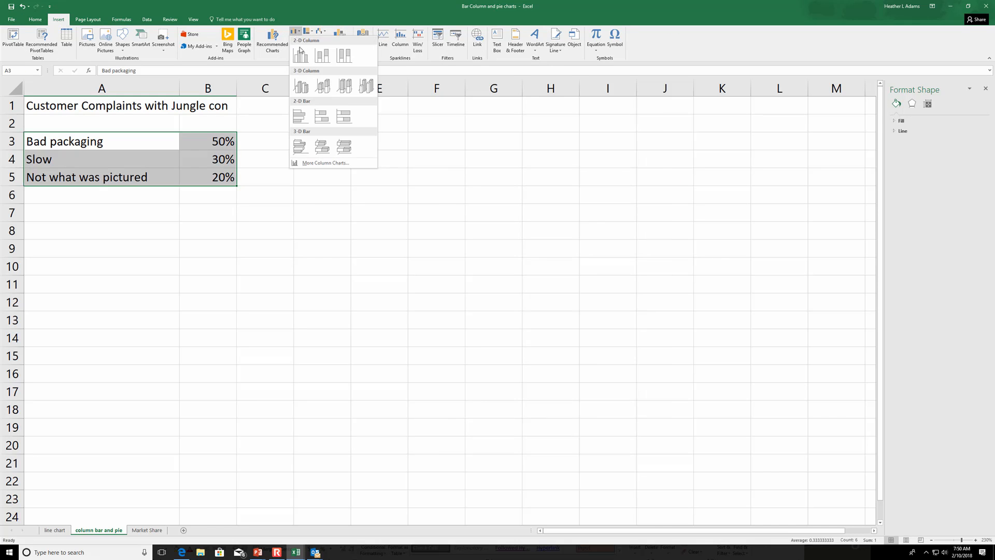
left_click(300, 55)
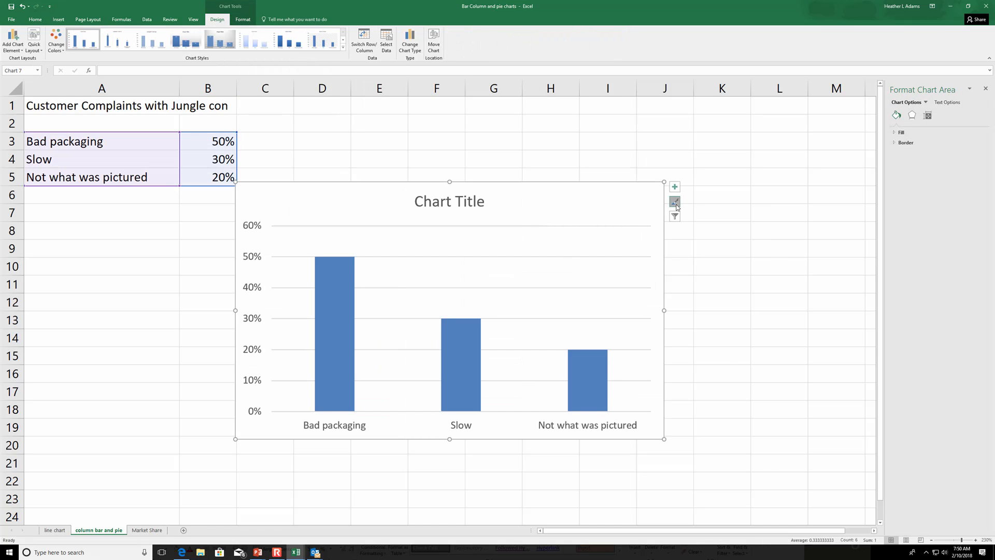
left_click(674, 201)
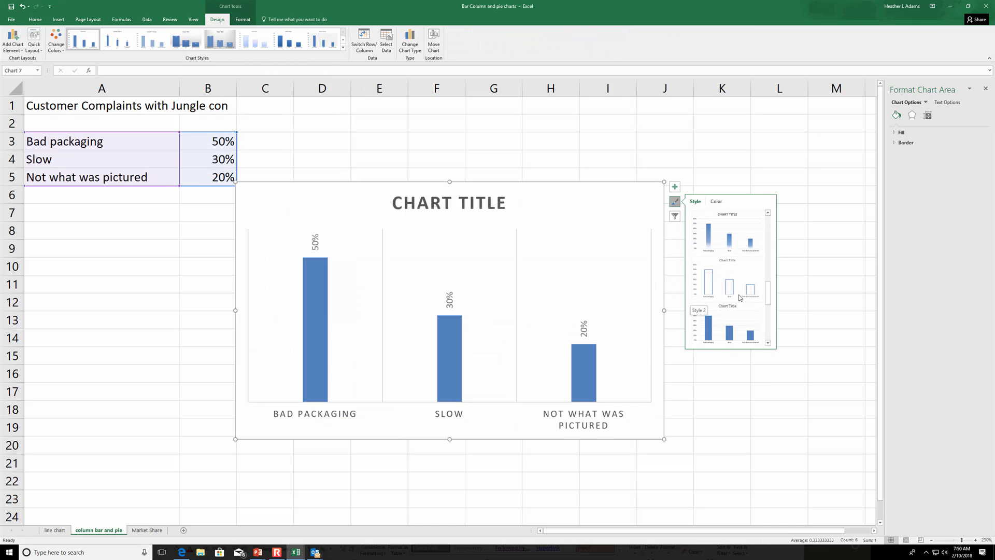
left_click(728, 323)
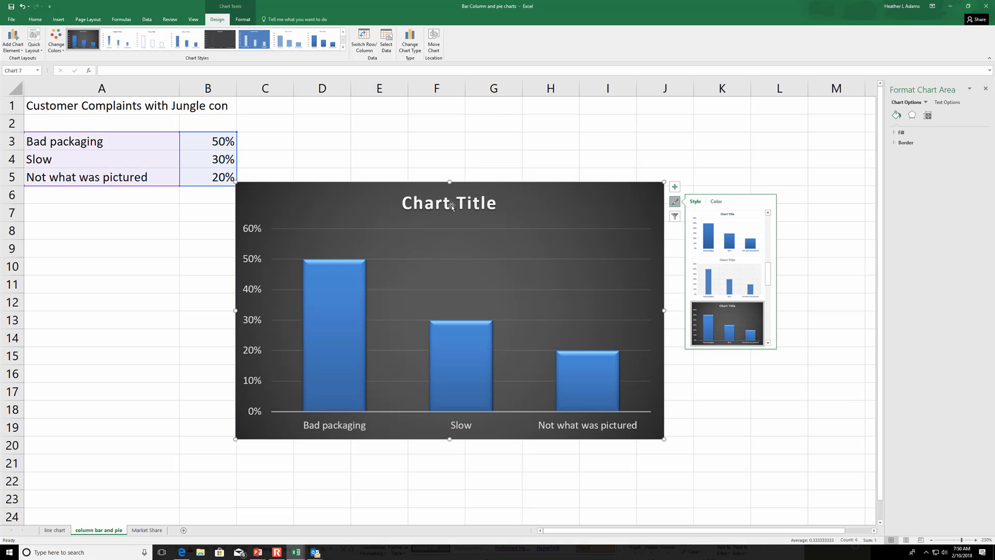
mouse_move(449, 204)
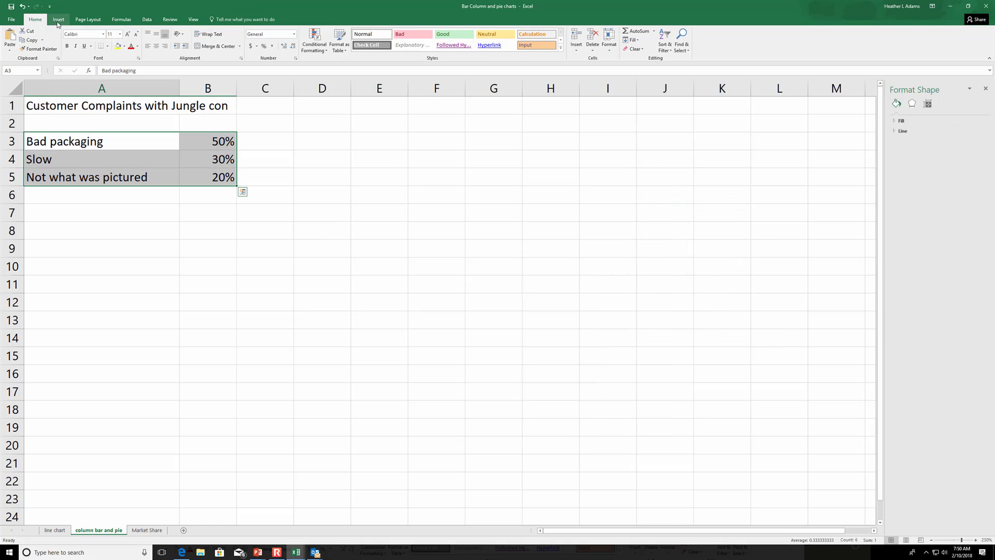
Insert a 2-D clustered bar chart of the complaint percentages and browse its chart styles
left_click(58, 19)
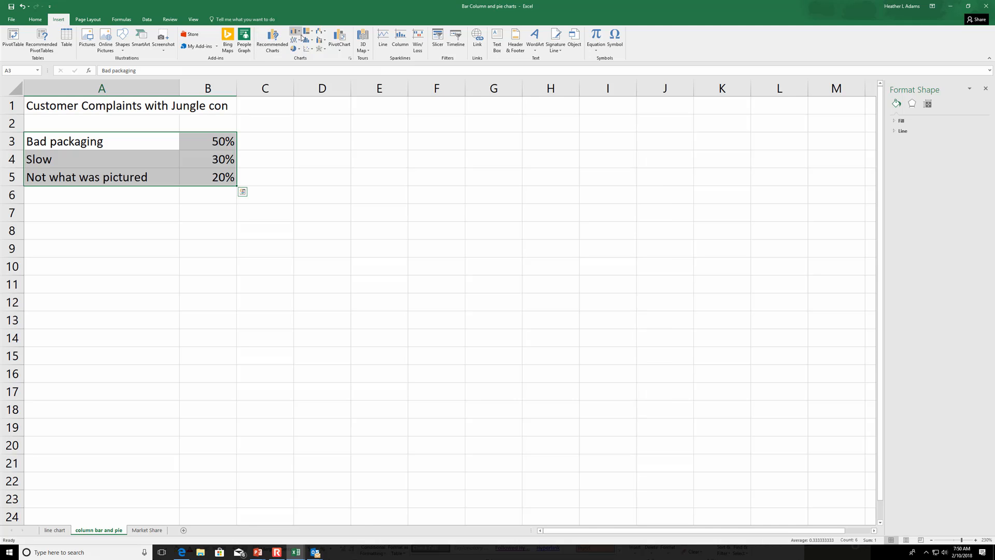
left_click(299, 116)
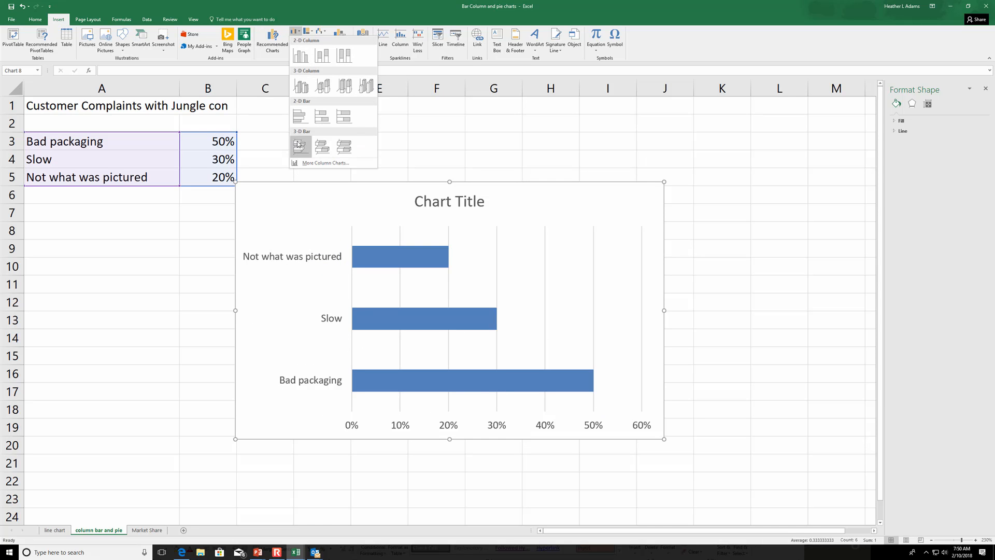
mouse_move(300, 145)
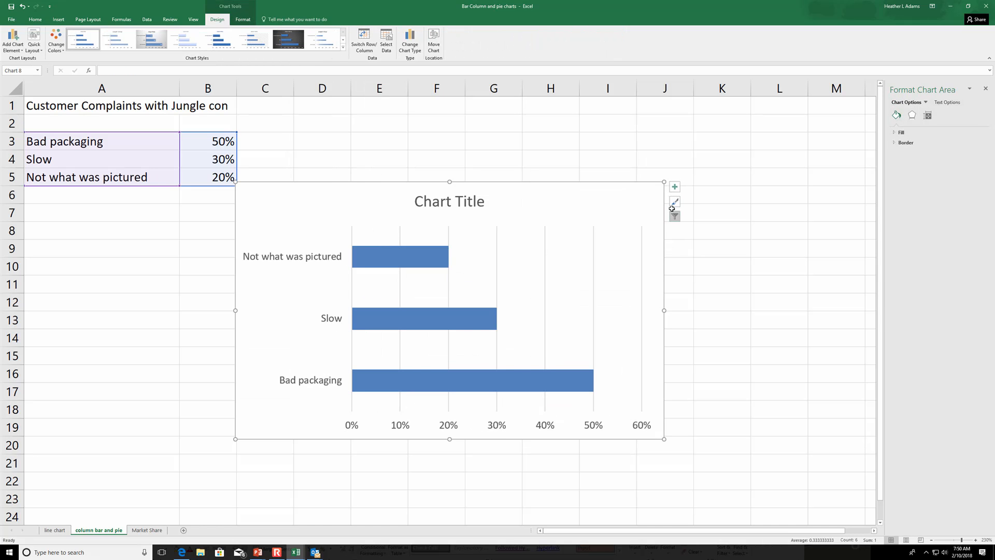
left_click(674, 201)
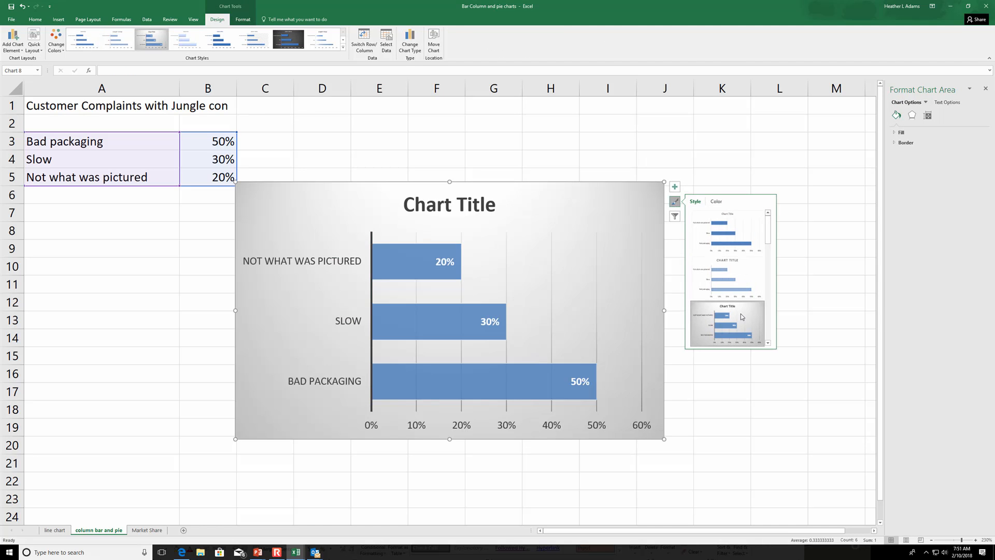
mouse_move(450, 257)
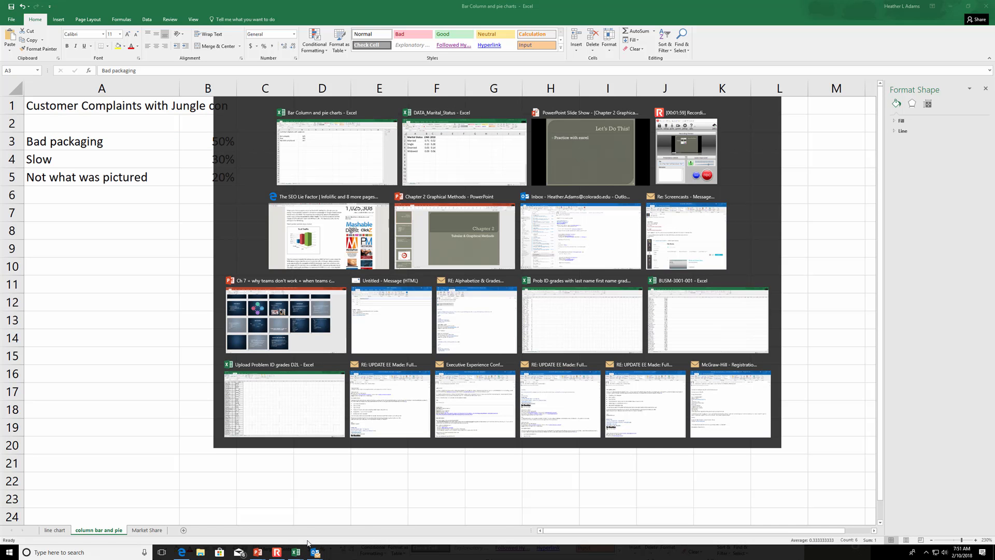
In the marital status workbook, insert the recommended clustered column chart with a dark style
left_click(464, 152)
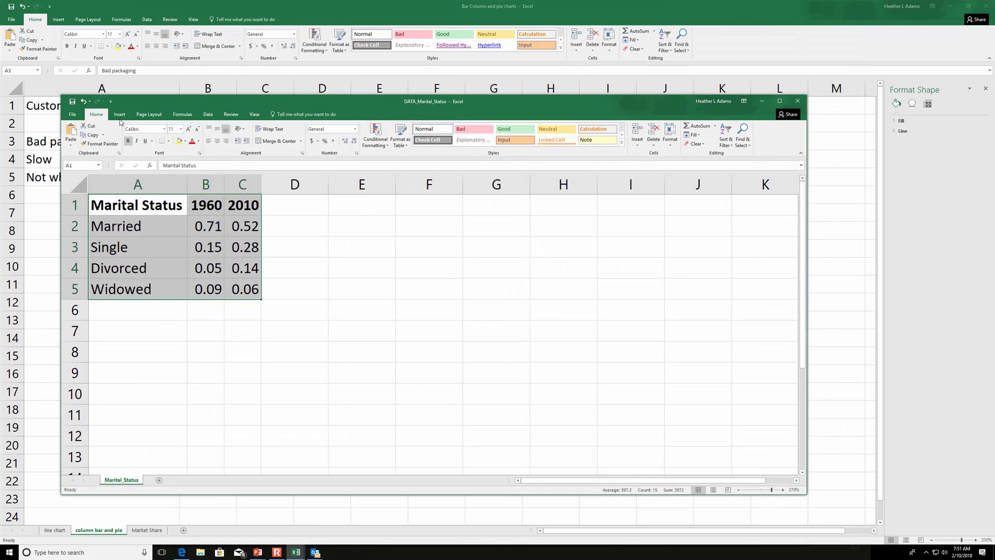
left_click(119, 114)
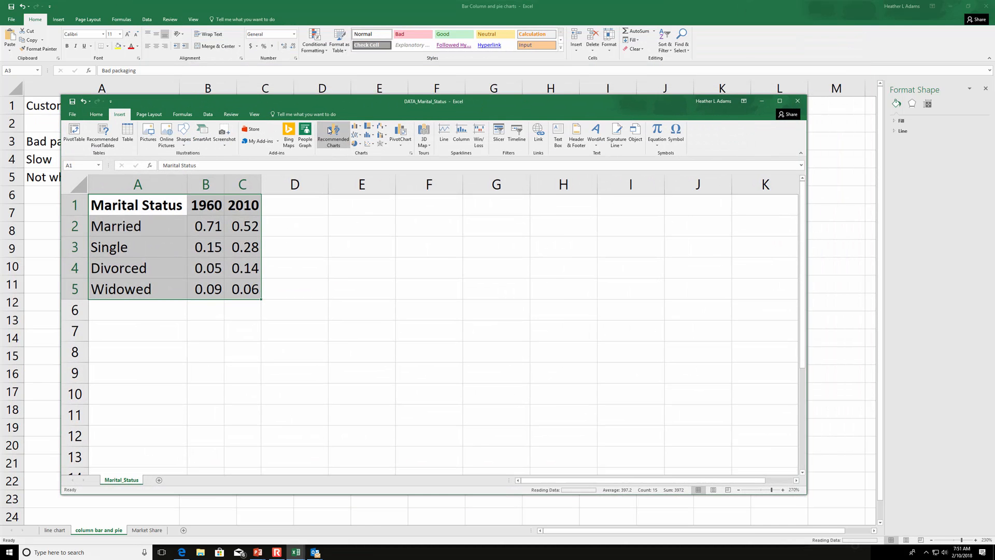
left_click(333, 135)
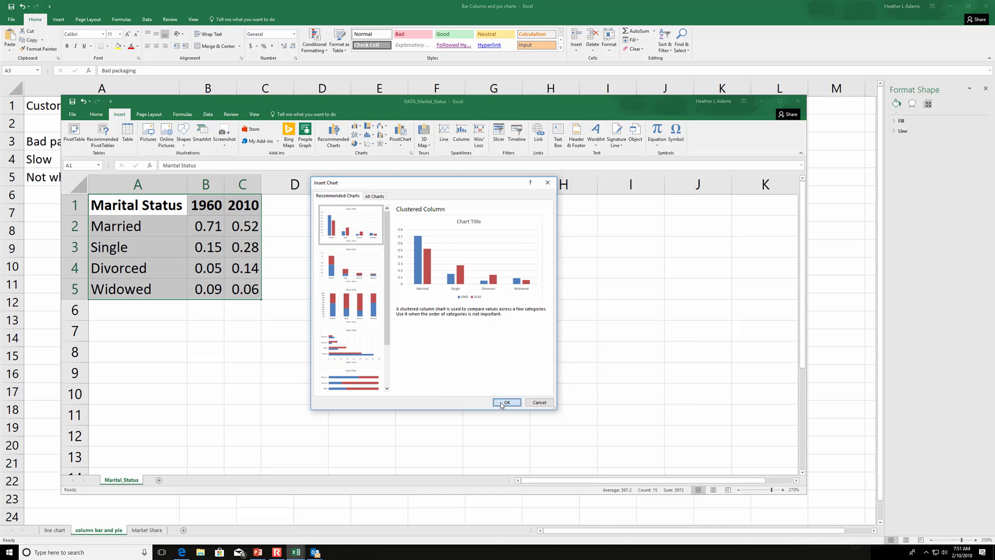
left_click(506, 402)
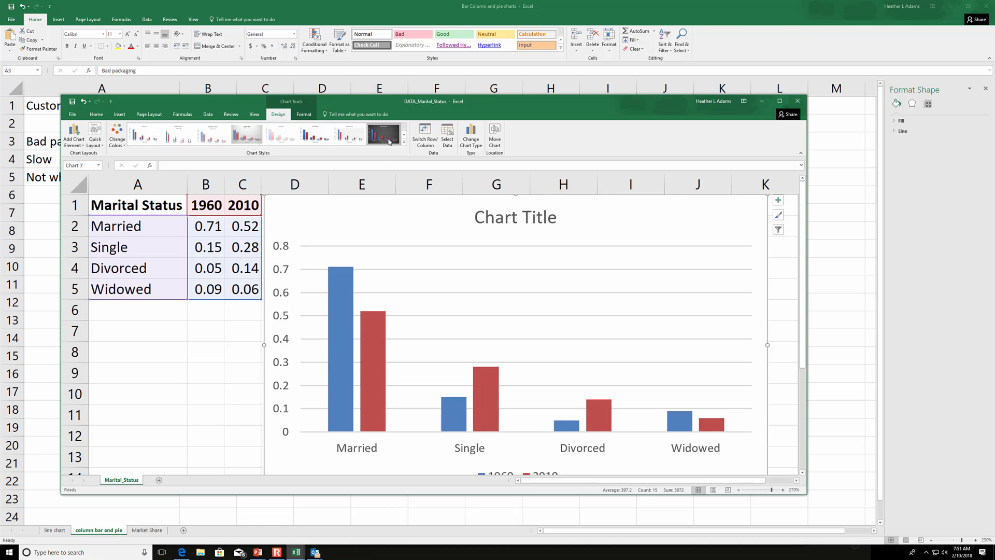
left_click(382, 135)
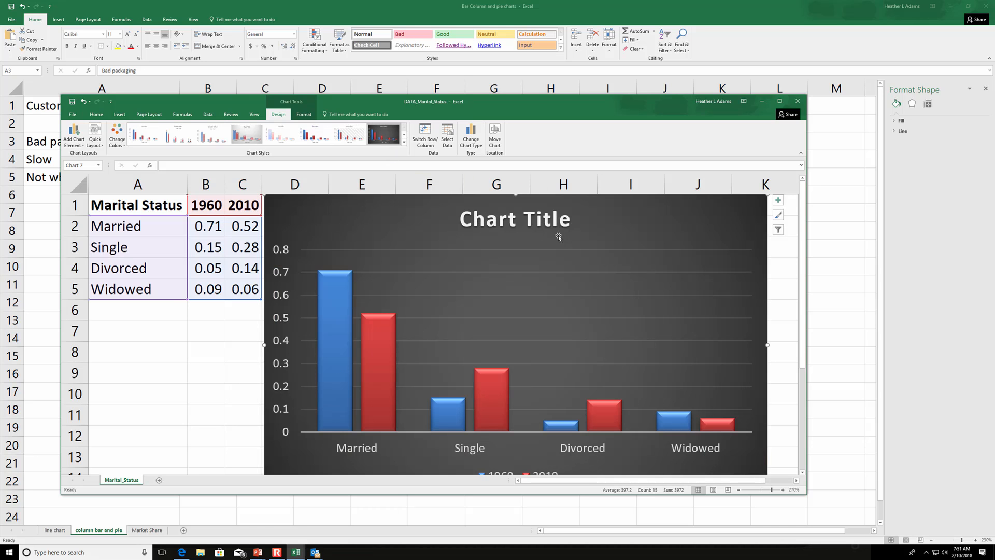